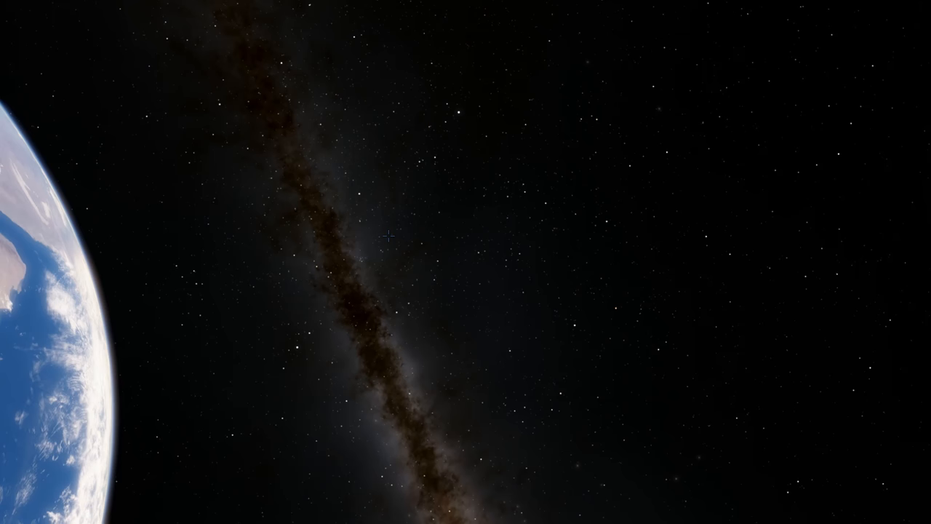
# Select the orange giant 13 Aquilae near the Milky Way band to show its details
pyautogui.click(414, 284)
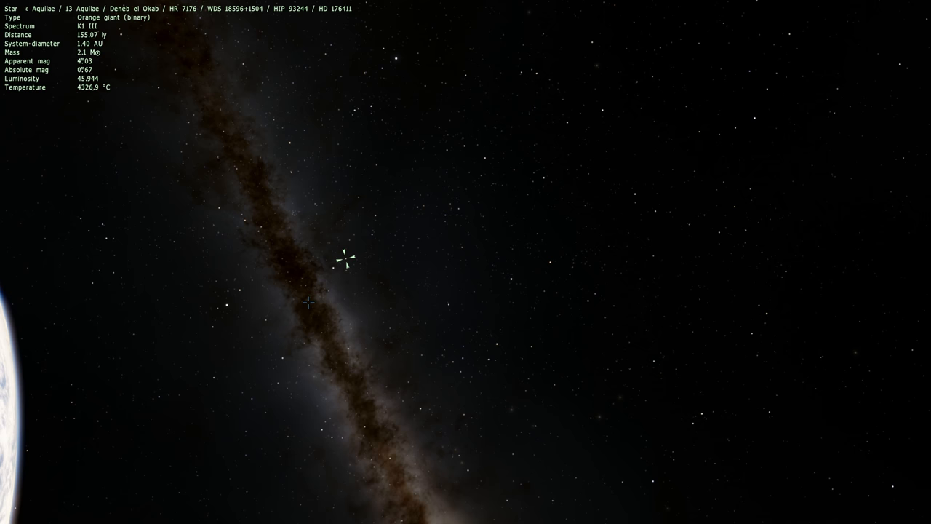
# Increase the star magnitude limit twice so fainter stars fill the sky near Earth
pyautogui.click(899, 515)
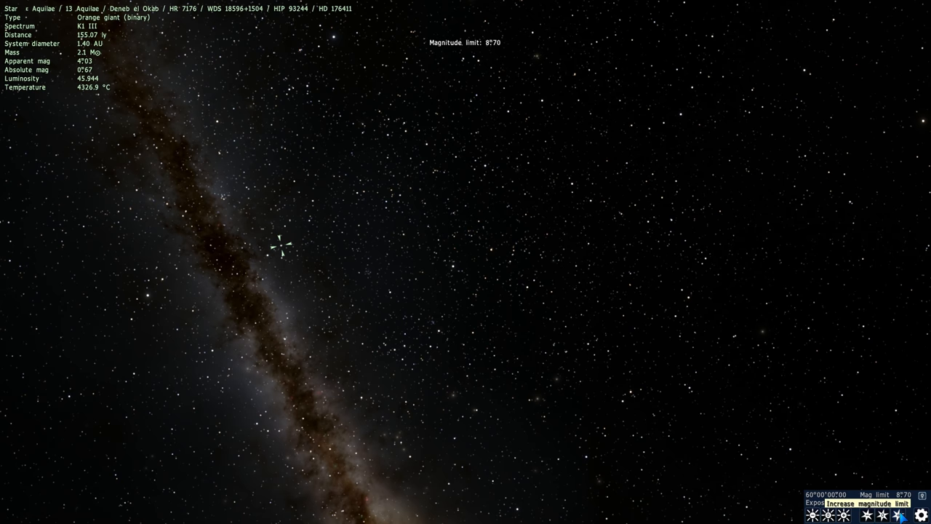
pyautogui.click(900, 515)
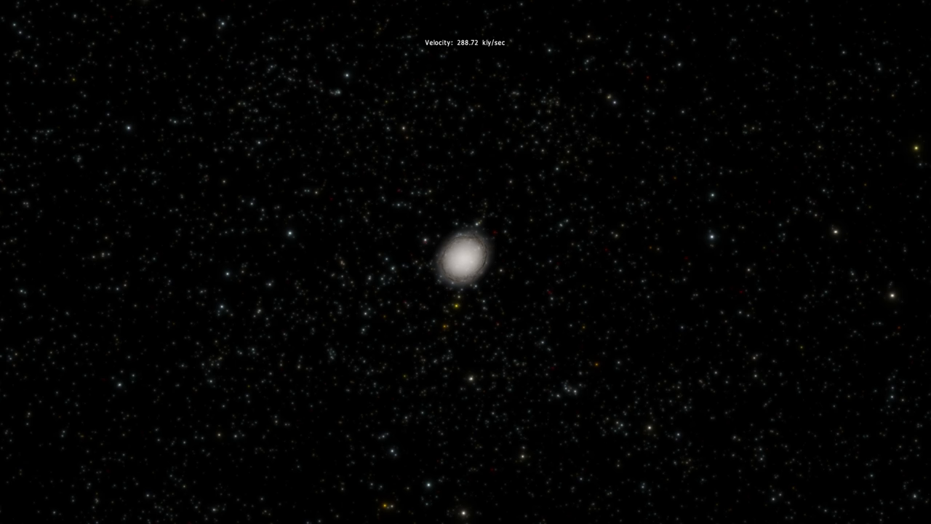
pyautogui.click(463, 262)
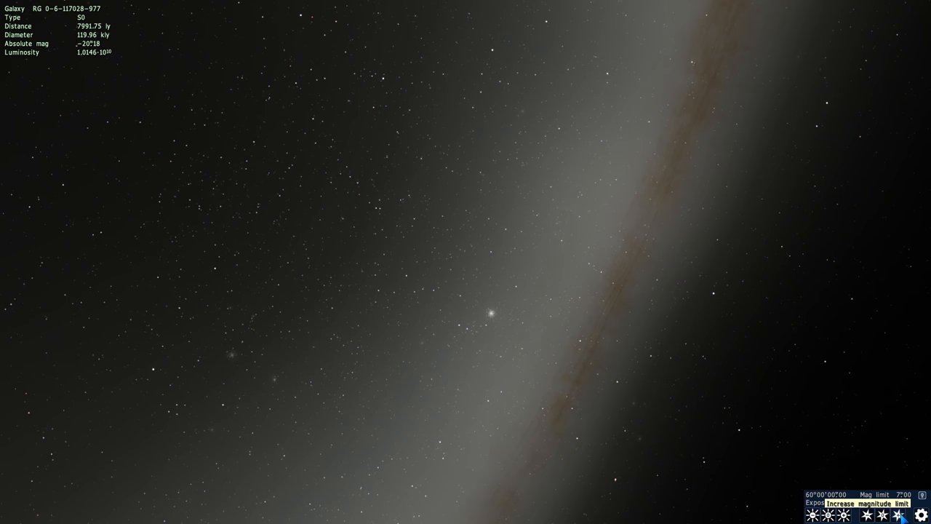
# Increase the magnitude limit three times inside the galaxy until stars whiten the sky
pyautogui.click(868, 503)
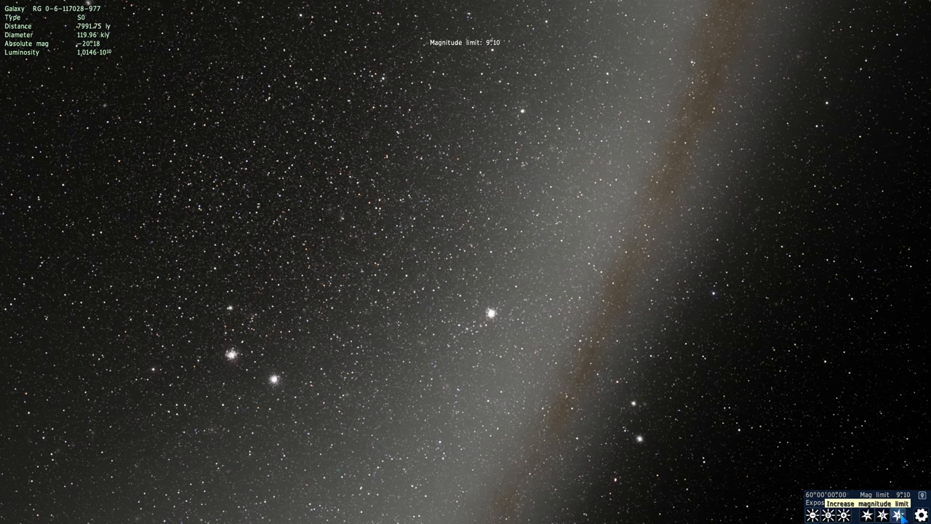
pyautogui.click(865, 503)
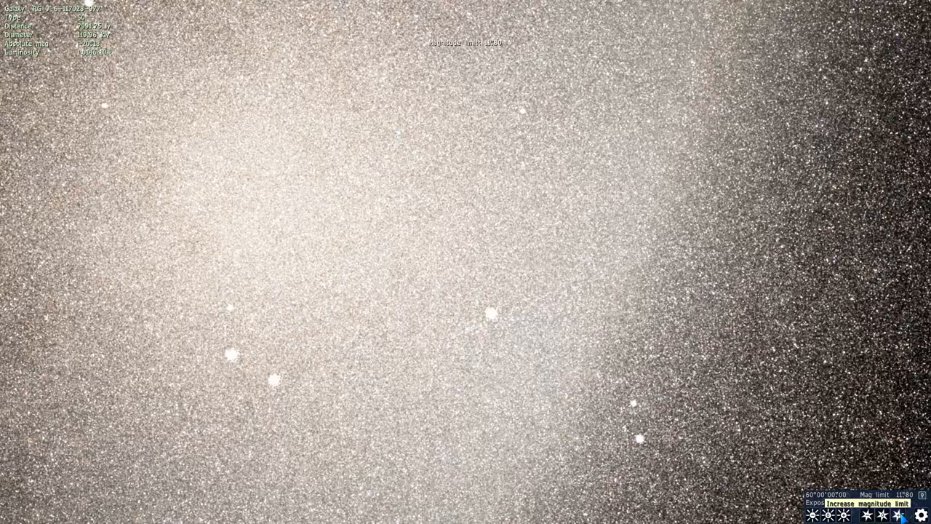
pyautogui.click(866, 503)
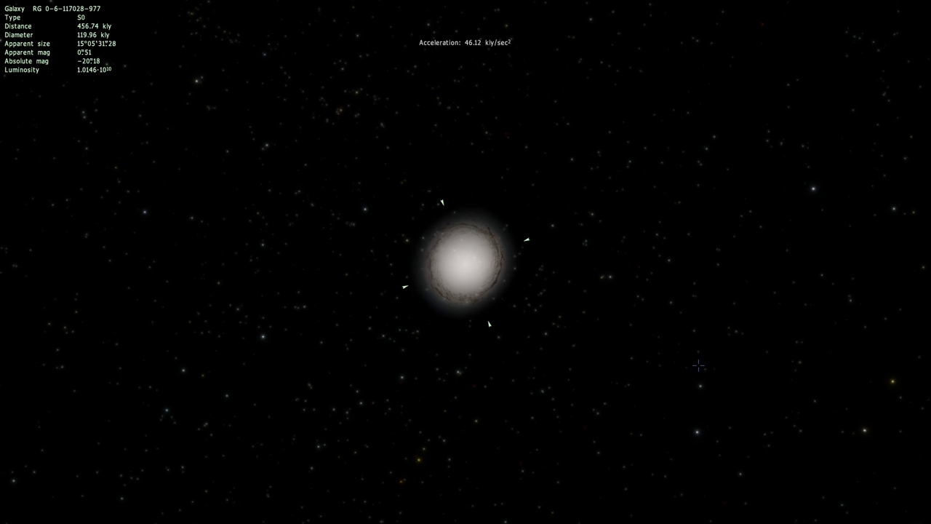
pyautogui.scroll(-3)
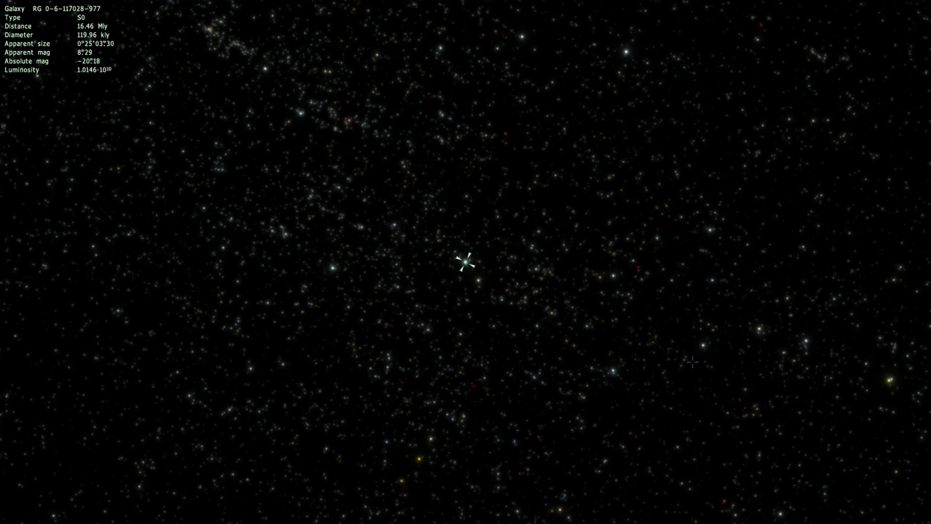
pyautogui.scroll(-3)
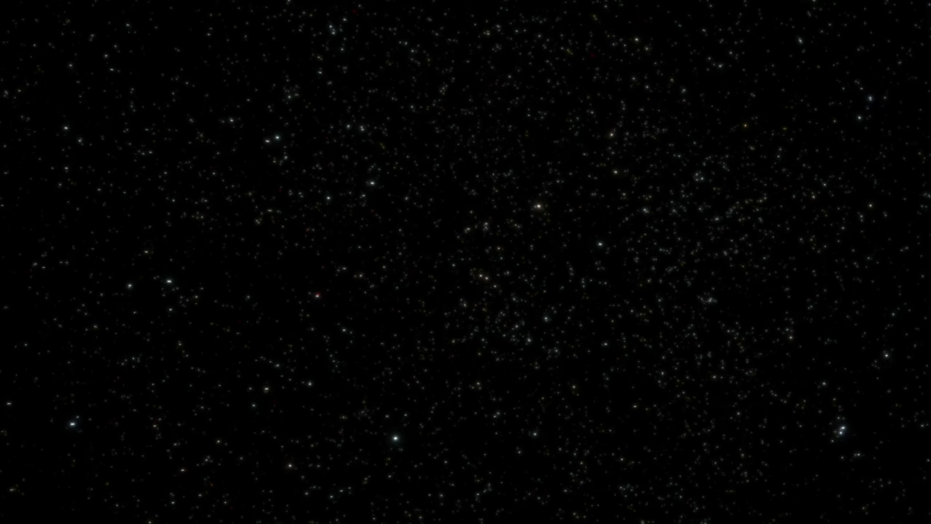
pyautogui.click(521, 254)
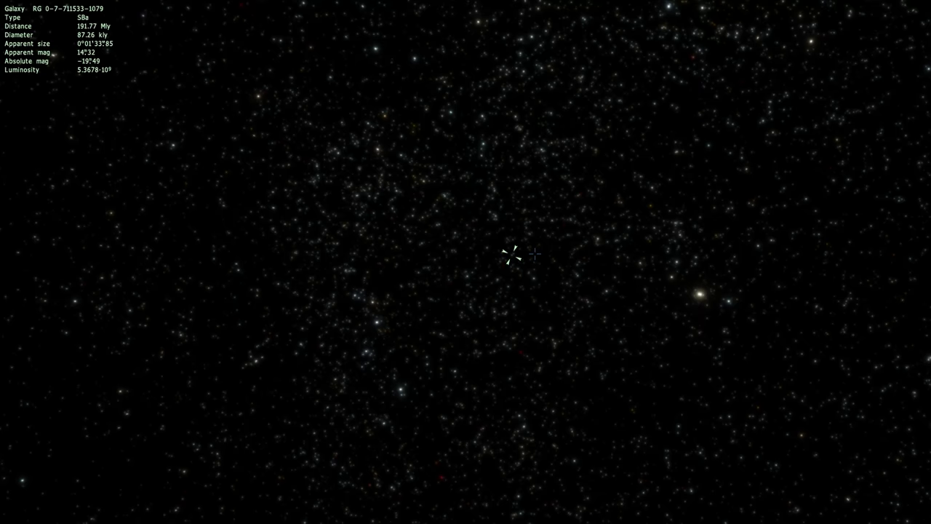